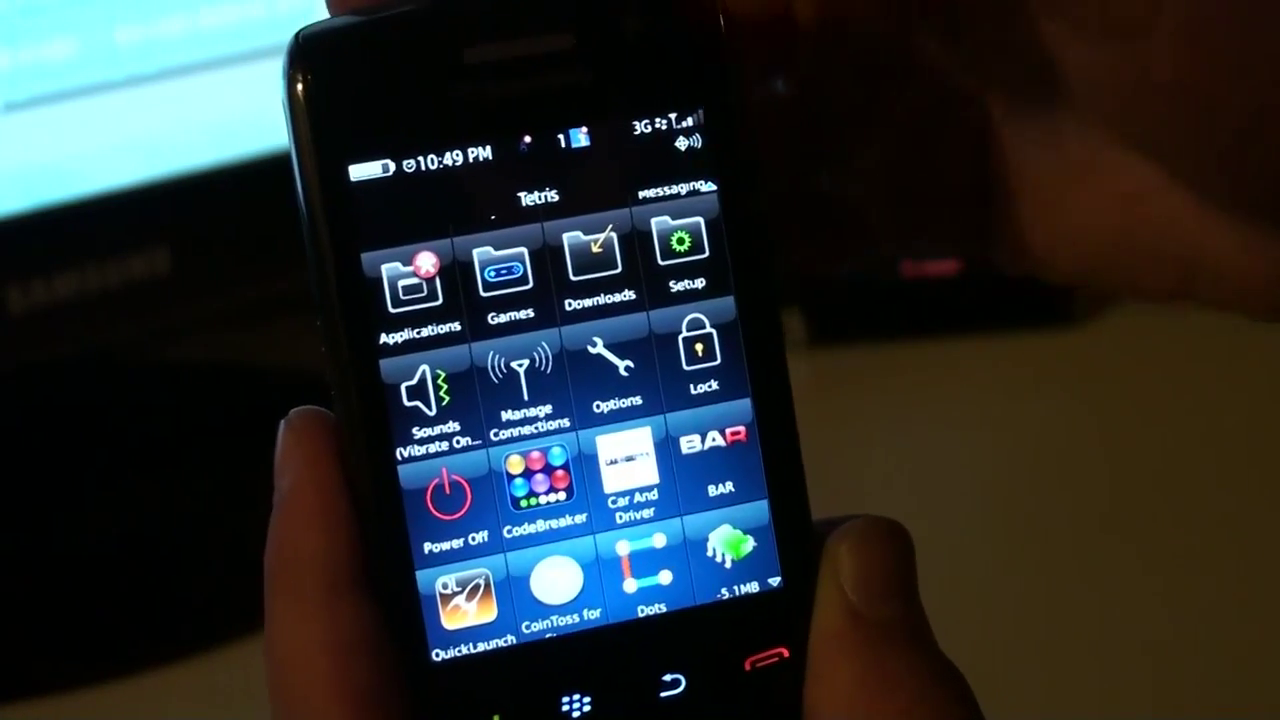
Open the Options list from the BlackBerry home screen
{"action": "left_click", "coordinate": [606, 372]}
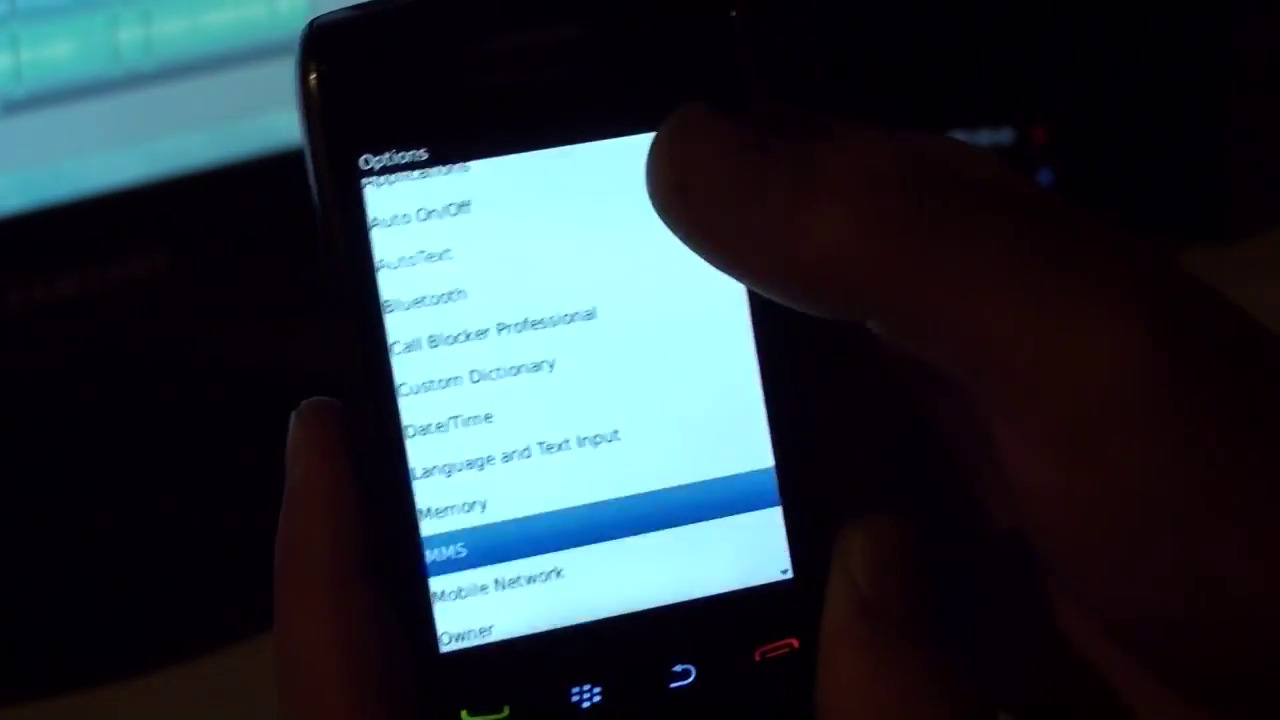